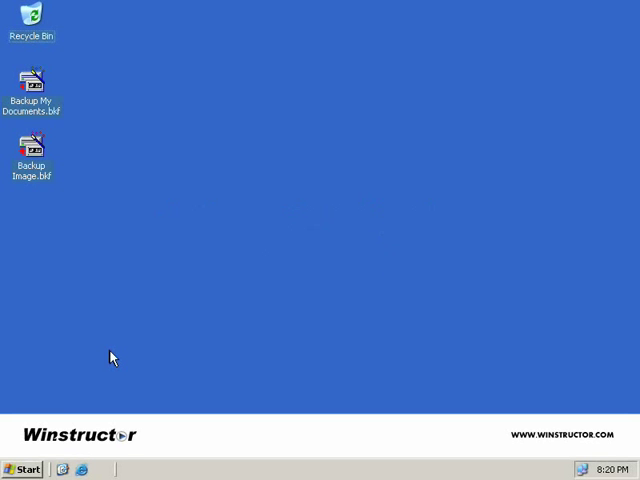
Launch the Backup utility from Start > All Programs > Accessories > System Tools.
click(22, 468)
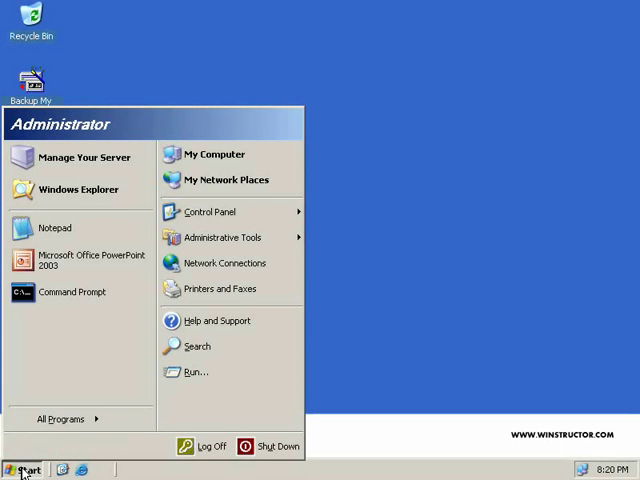
click(64, 418)
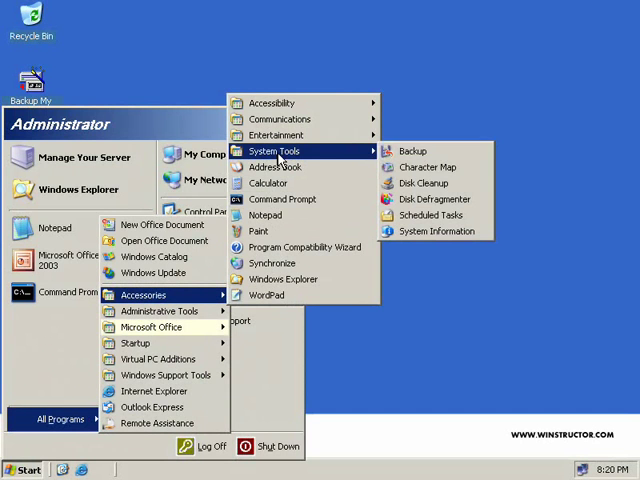
click(414, 168)
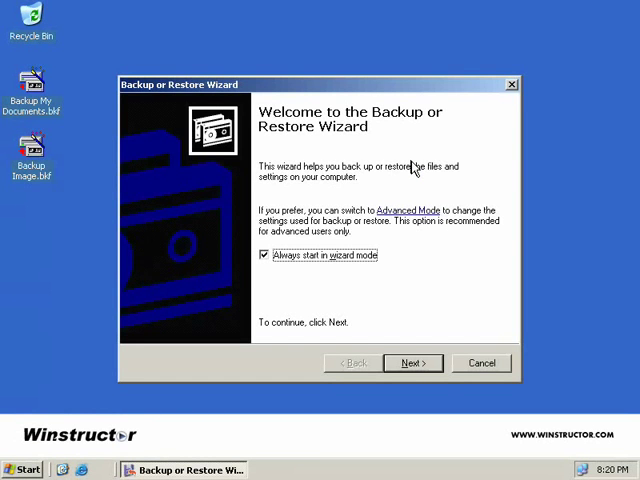
mouse_move(412, 170)
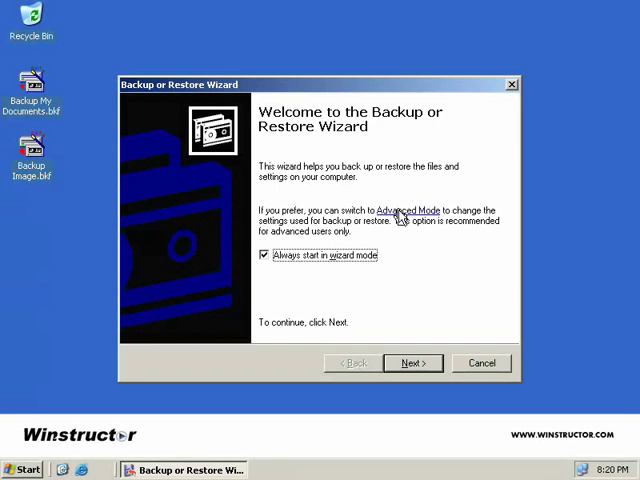
Switch Backup to Advanced Mode and advance the ASR Preparation Wizard to Backup Destination.
click(408, 210)
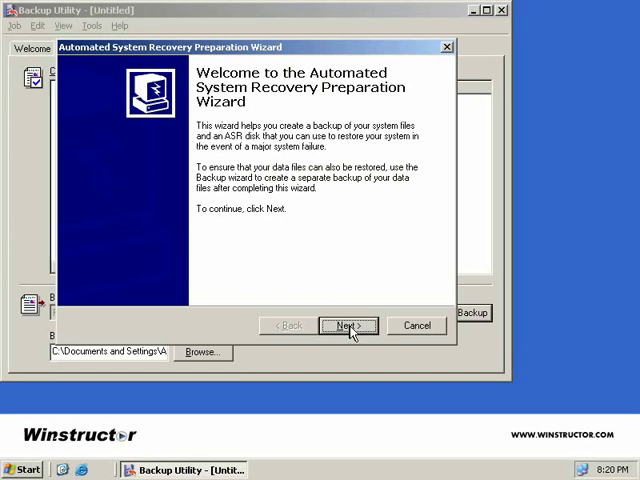
click(344, 326)
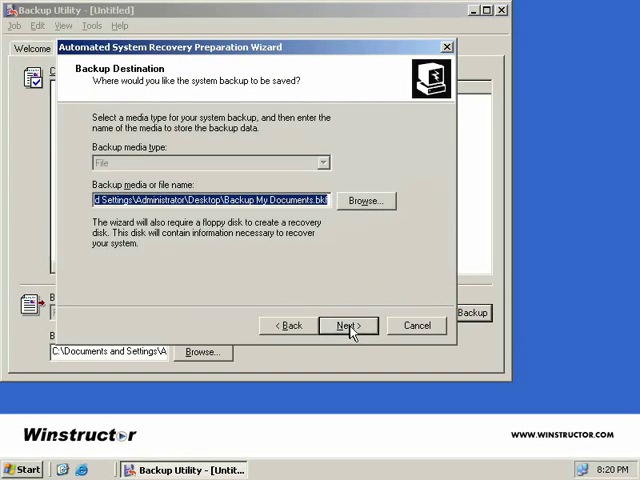
mouse_move(244, 172)
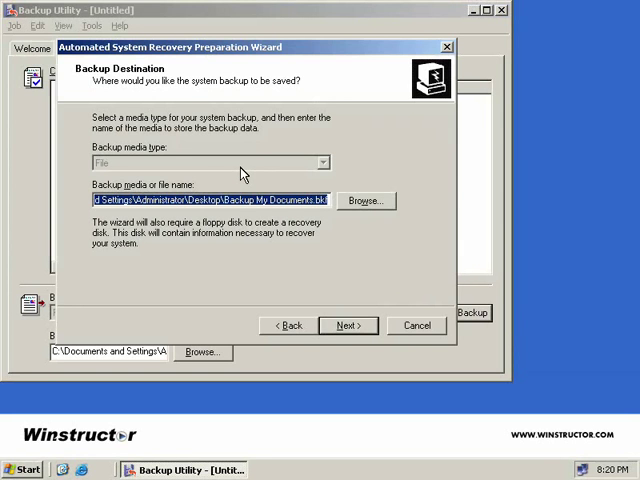
mouse_move(164, 170)
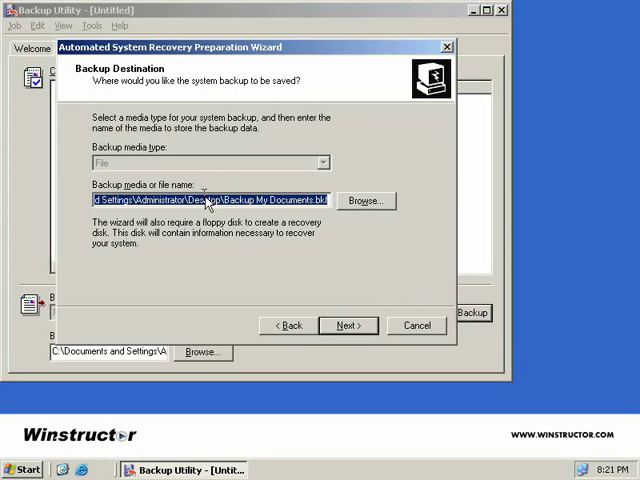
Keep the default backup file destination and finish the wizard to start the ASR backup.
click(348, 324)
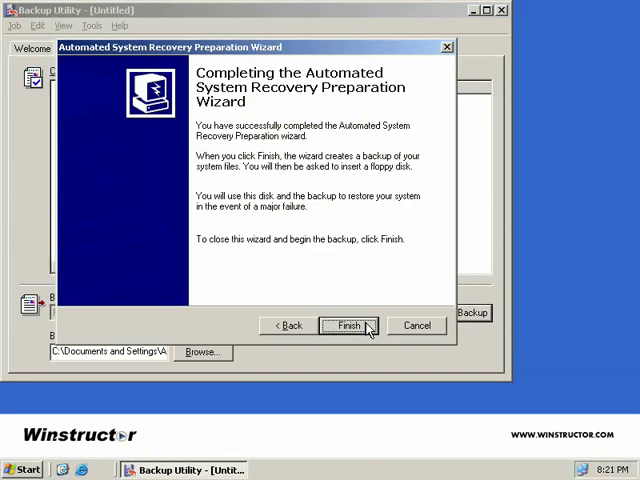
click(350, 324)
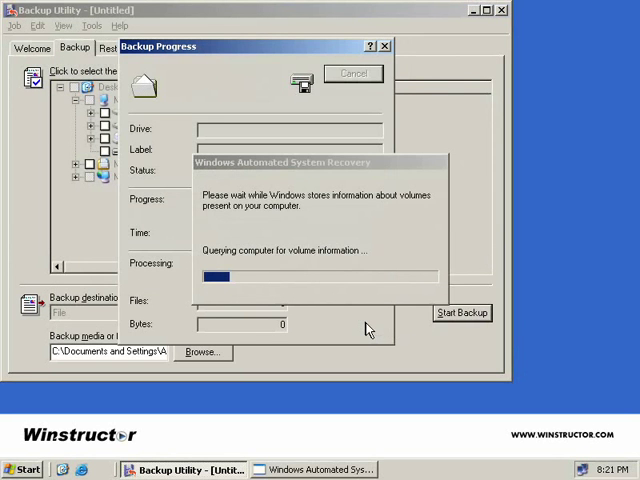